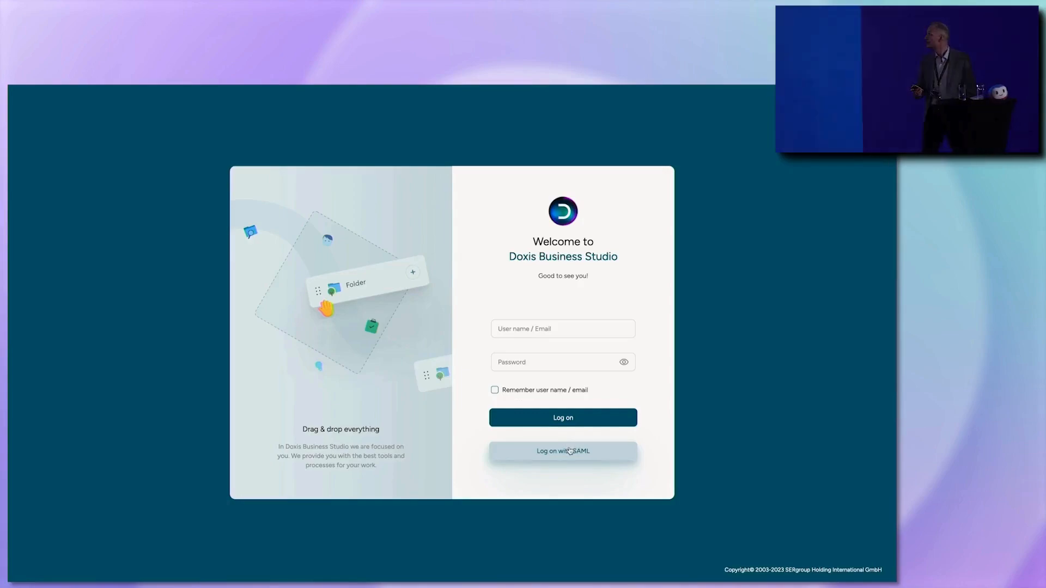
- Sign in to Business Studio with SAML and start a search in the Fast starters catalogue
left_click(562, 451)
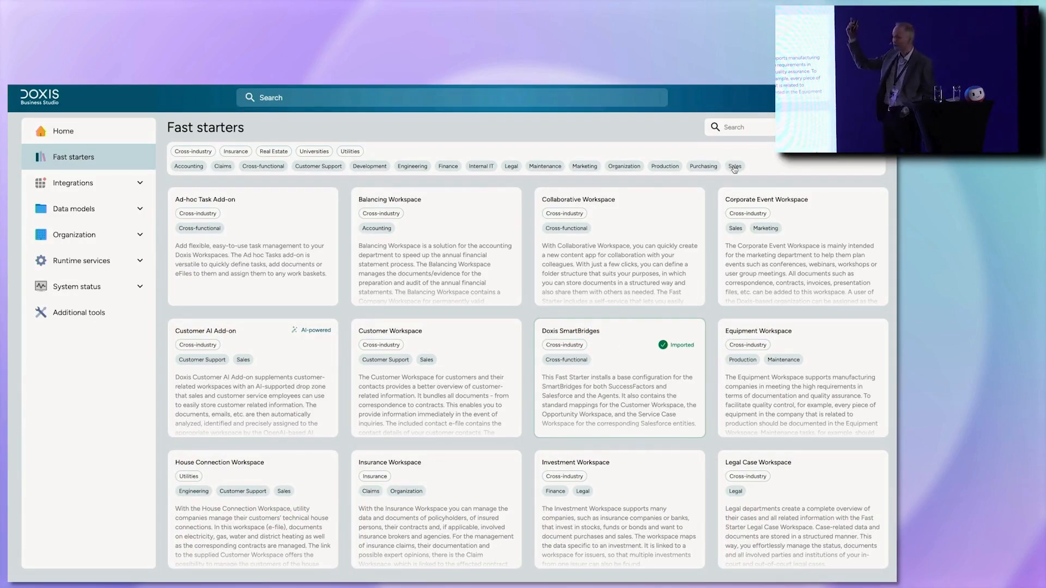
left_click(734, 166)
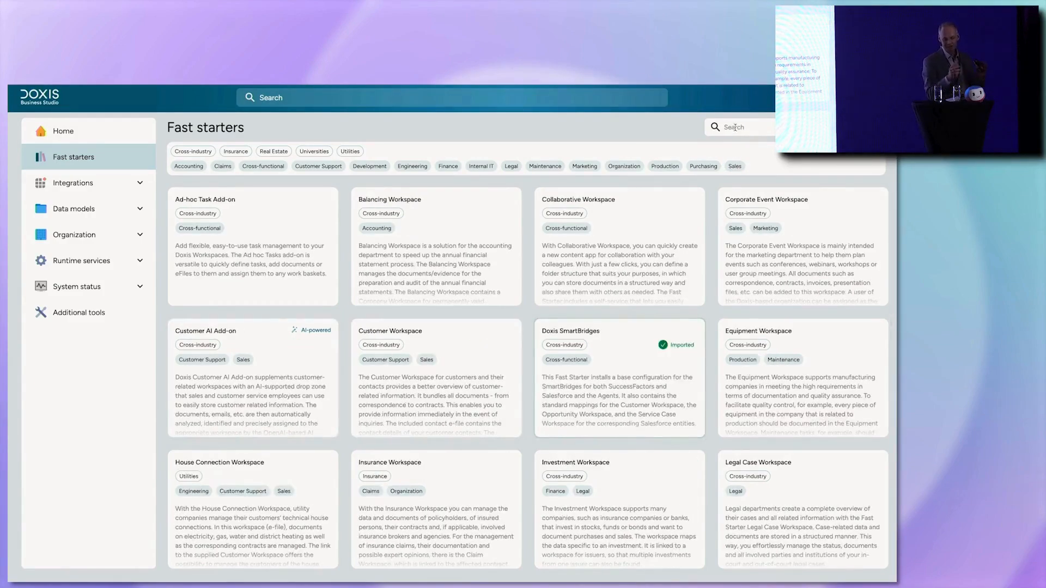
- Find the Customer Workspace fast starter by searching 'Cust' and import it
type("Cust")
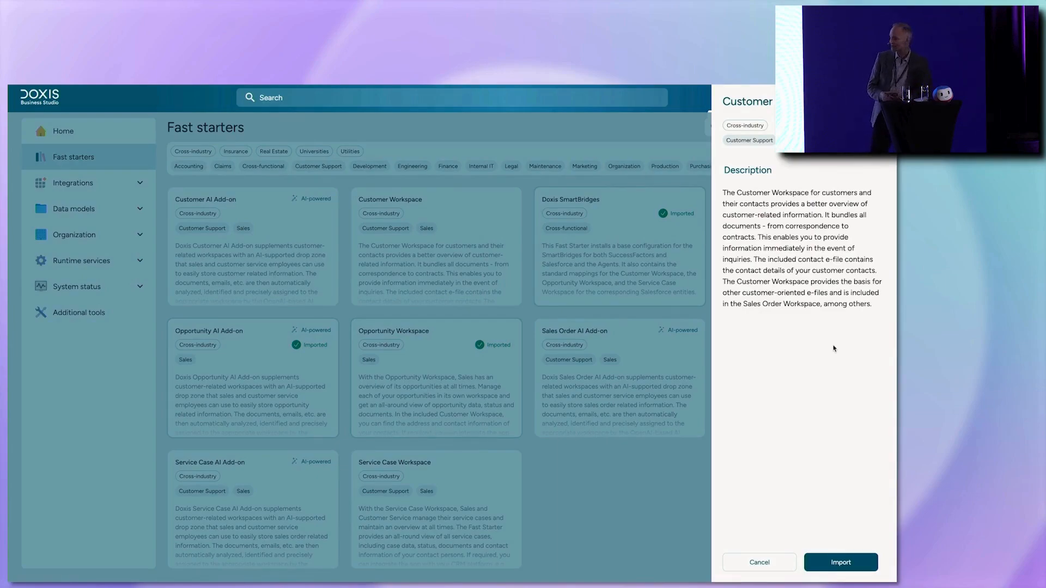
mouse_move(817, 547)
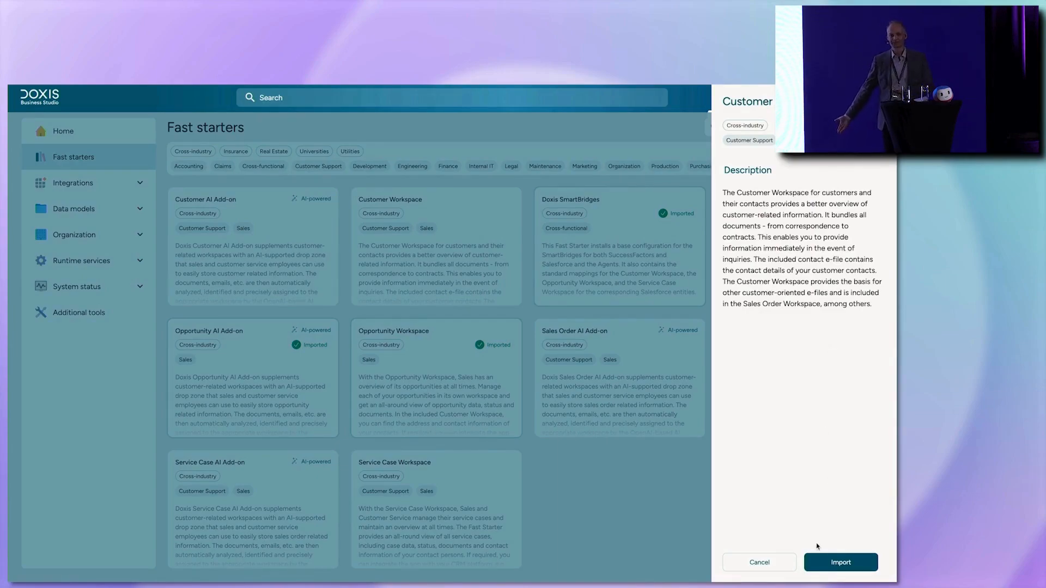
left_click(840, 562)
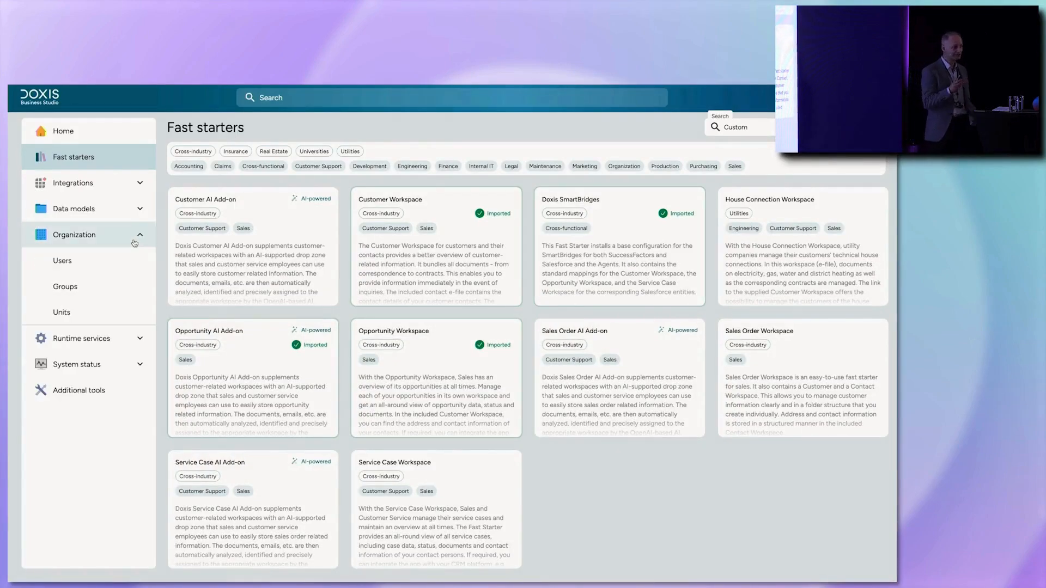
- In Groups, find CustomerWS Standard via 'Cus' and add the user matching 'lang' to it
left_click(64, 286)
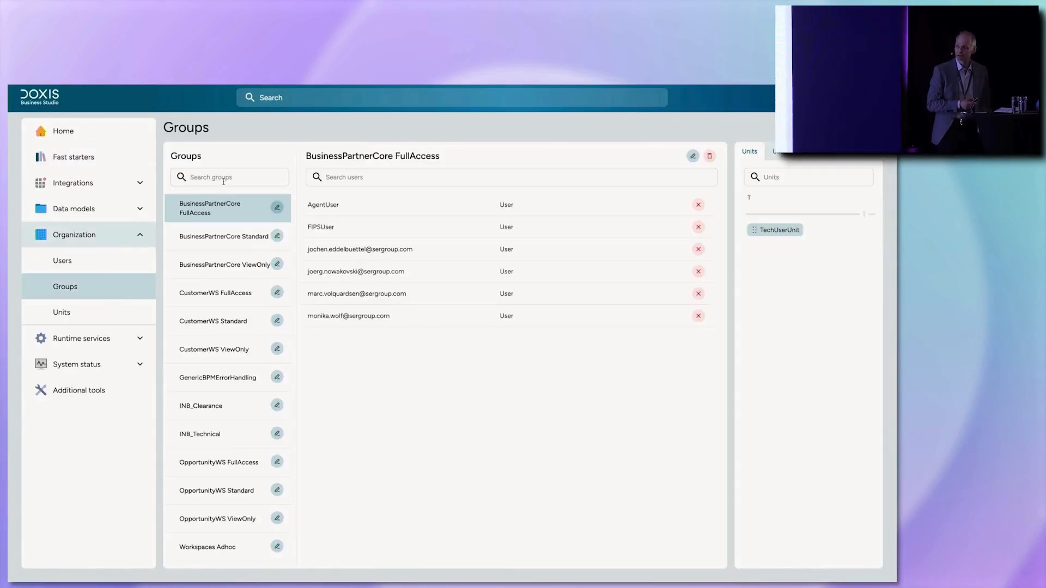
type("Cus")
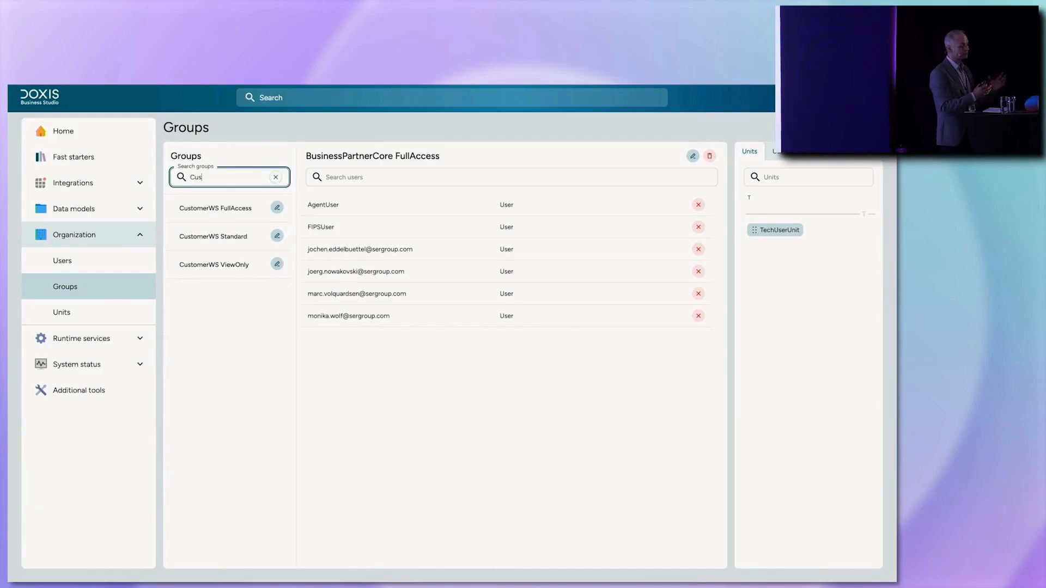
left_click(213, 237)
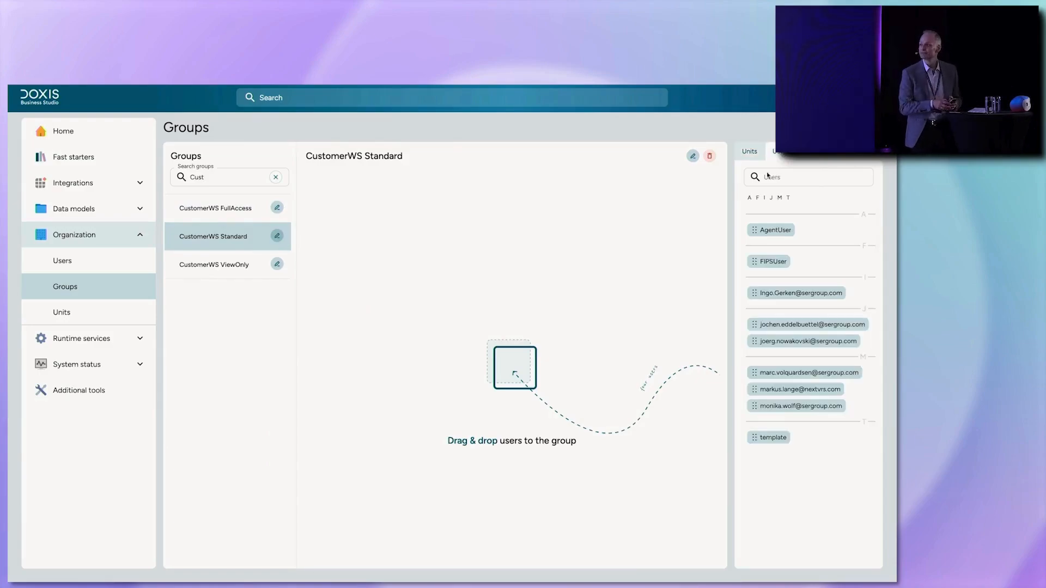
type("lang")
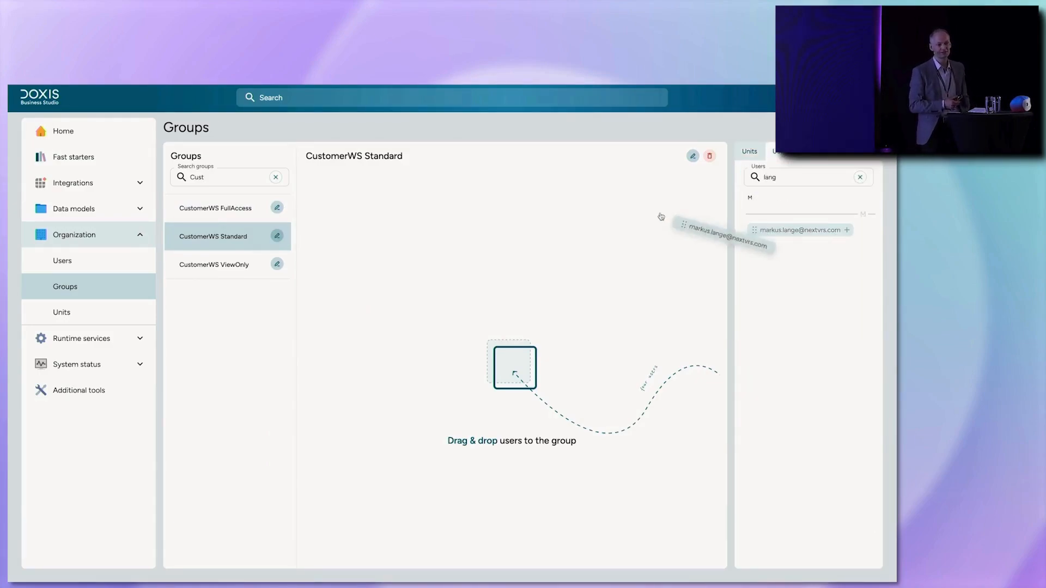
left_click_drag(799, 230, 513, 367)
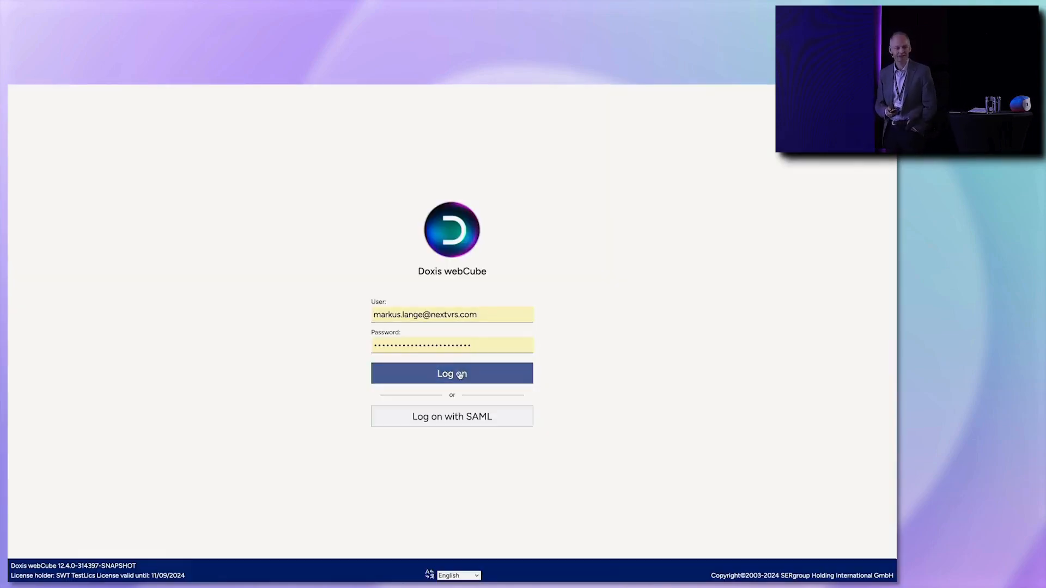
- Sign in to webCube and search the Create panel for 'Cus' to list Customer e-file types
left_click(451, 374)
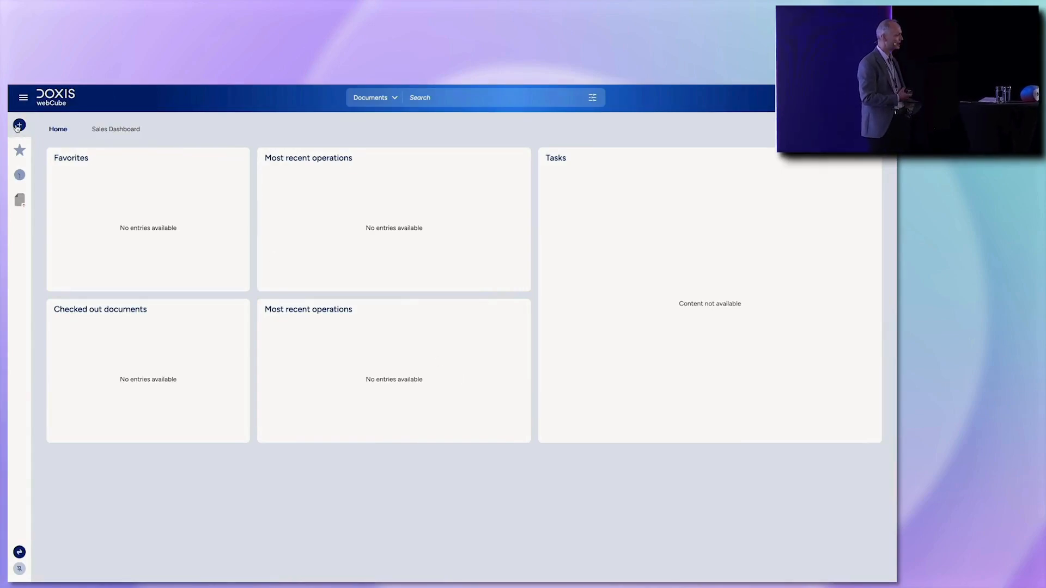
left_click(19, 125)
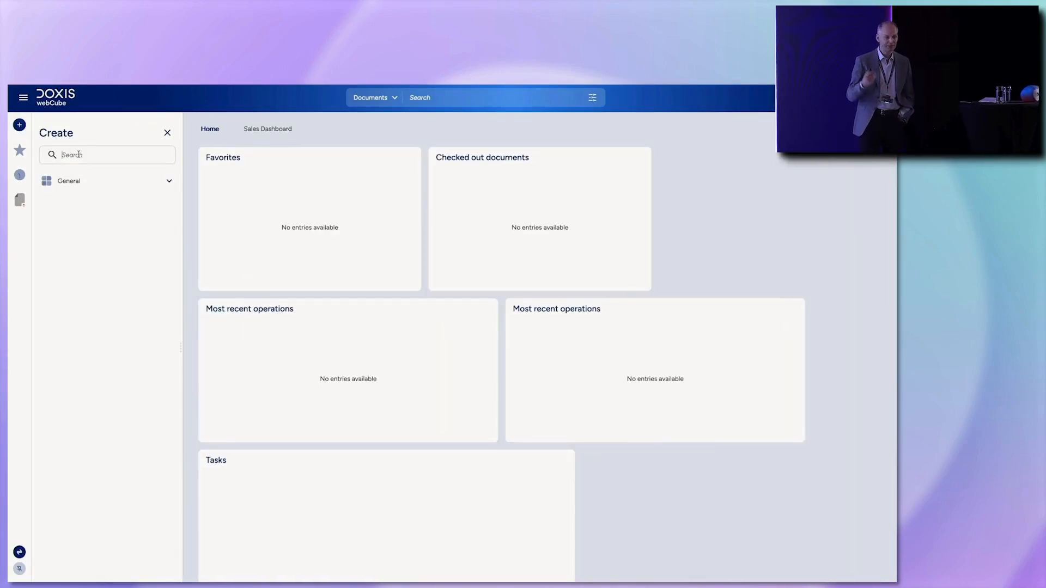
type("Cus")
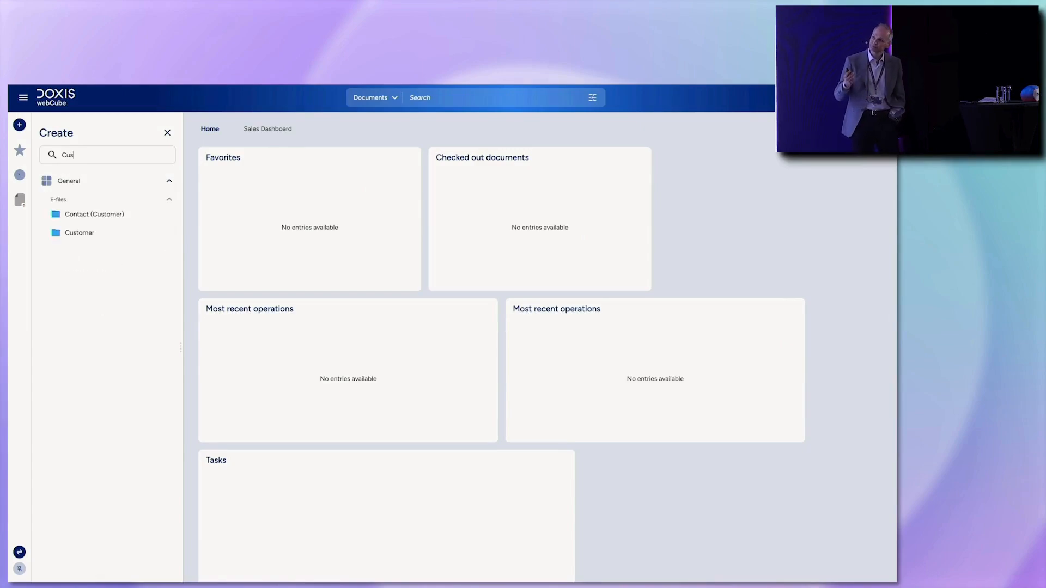
- Start a new Customer e-file with Partner Number 40100100 and Partner Name Shatner
left_click(79, 233)
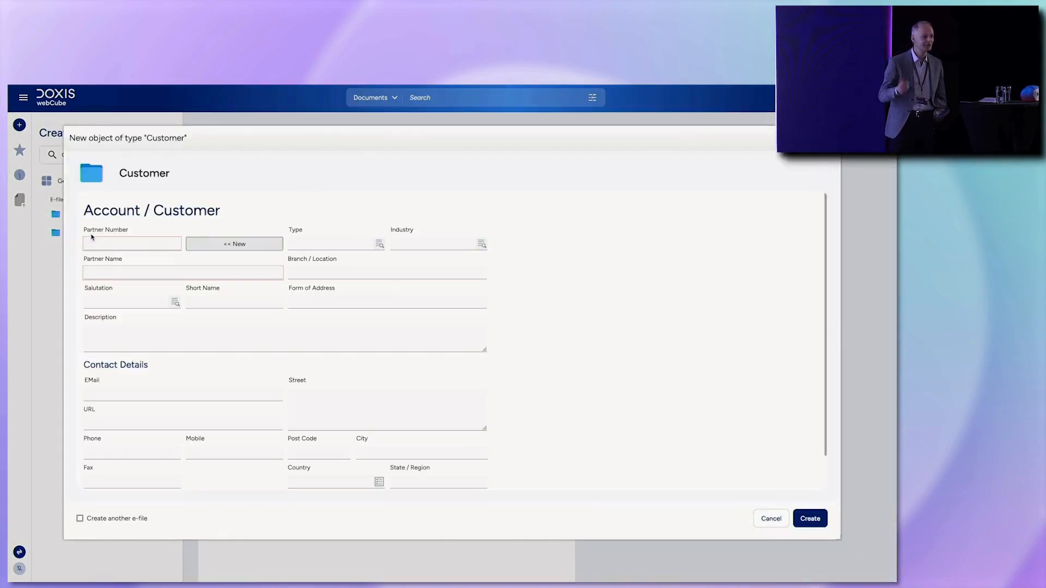
type("40100100")
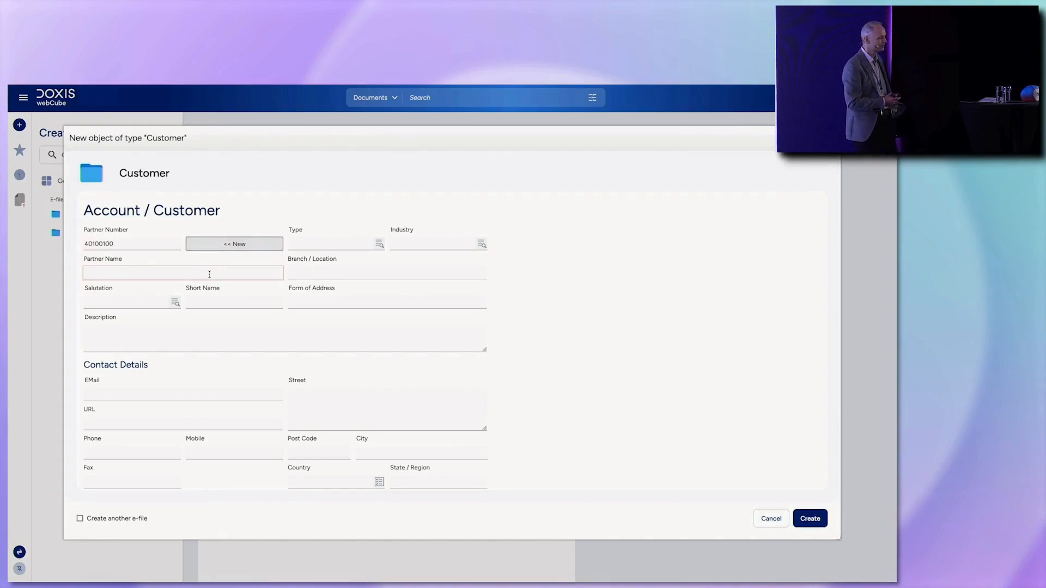
type("Shatner Enterprises")
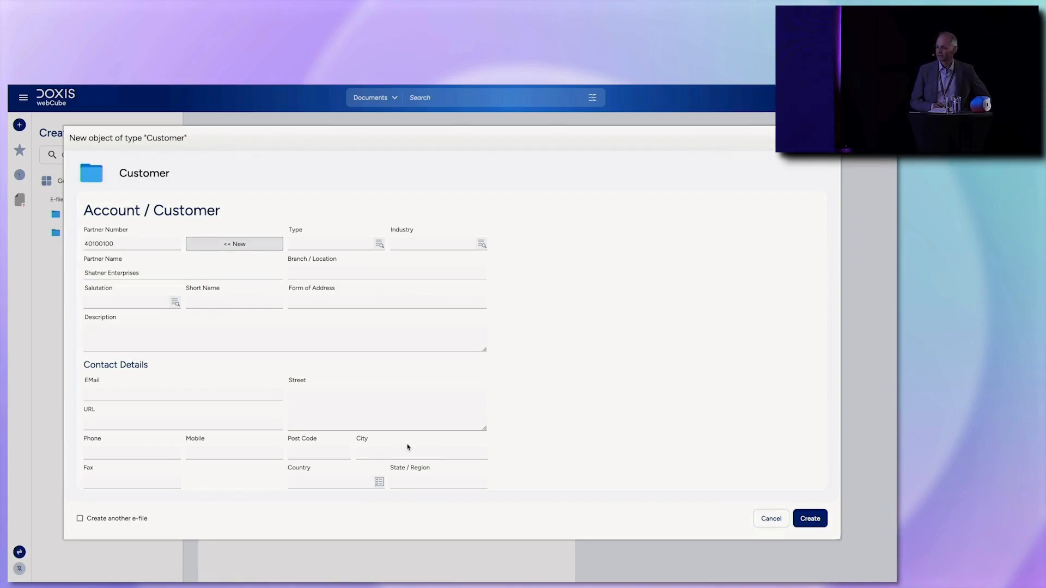
- Create the Shatner Enterprises e-file, open it from the notification and hide the Create panel
left_click(810, 519)
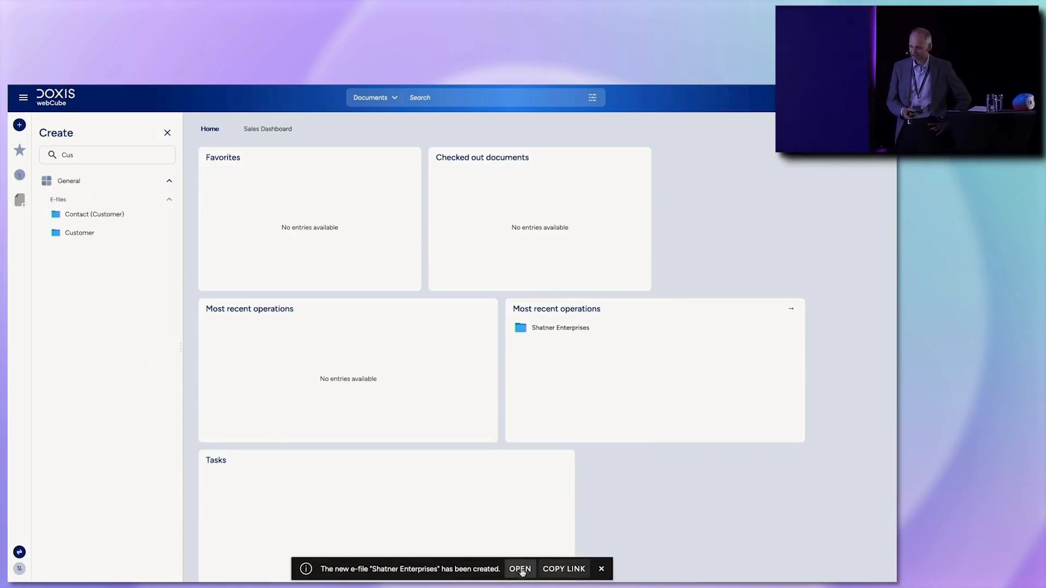
left_click(520, 569)
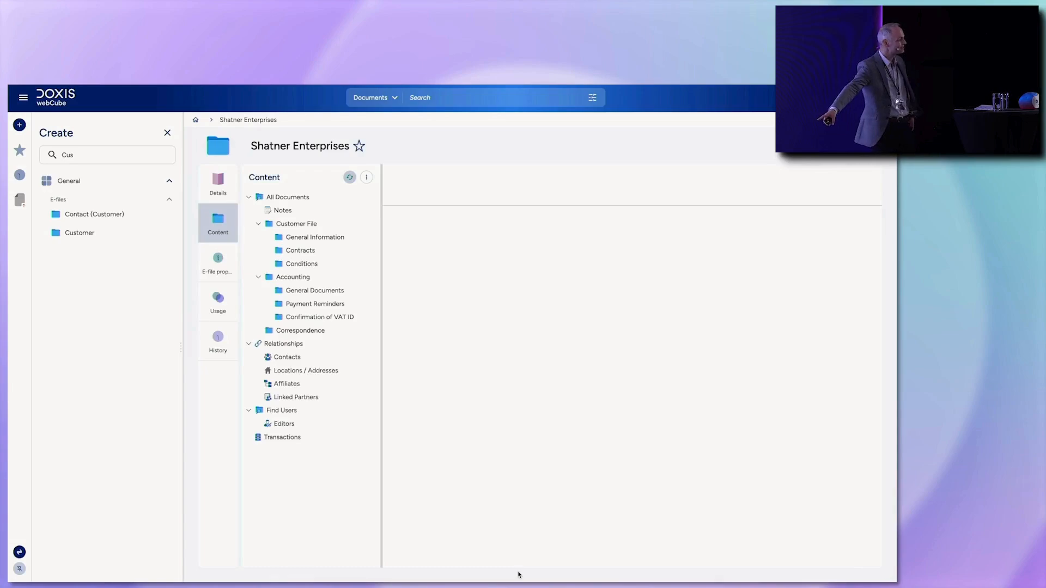
left_click(168, 133)
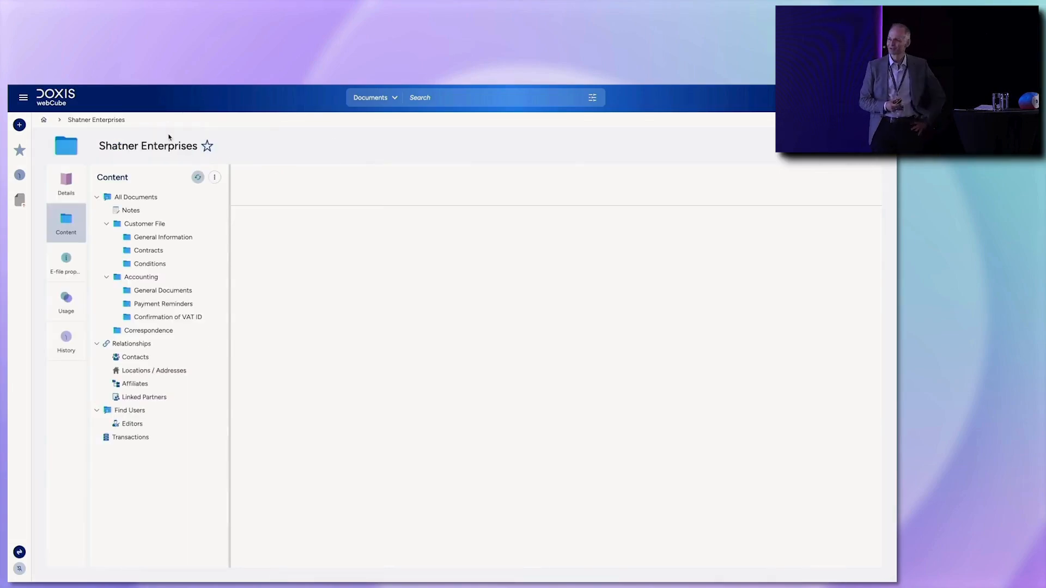
mouse_move(180, 331)
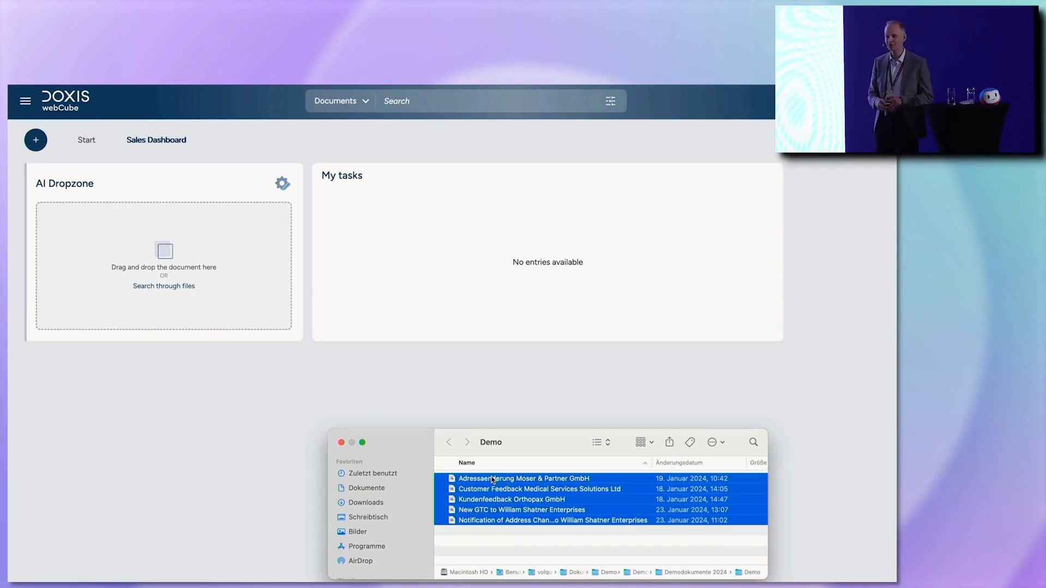
- Drop the five demo letters on the AI Dropzone, refresh My tasks and open the William Shatner Enterprises Change of Address task
left_click_drag(539, 490, 347, 347)
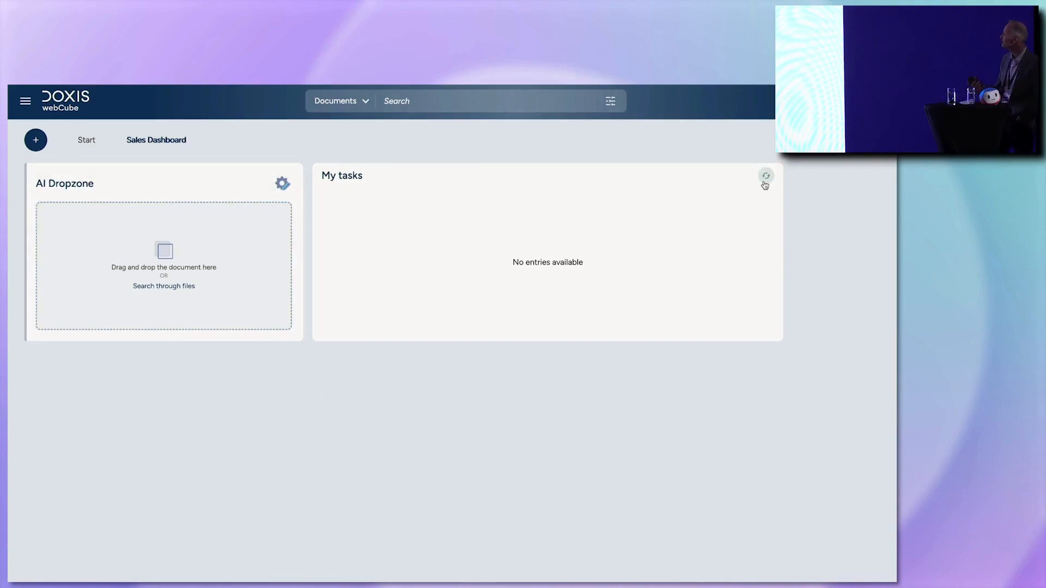
left_click(747, 176)
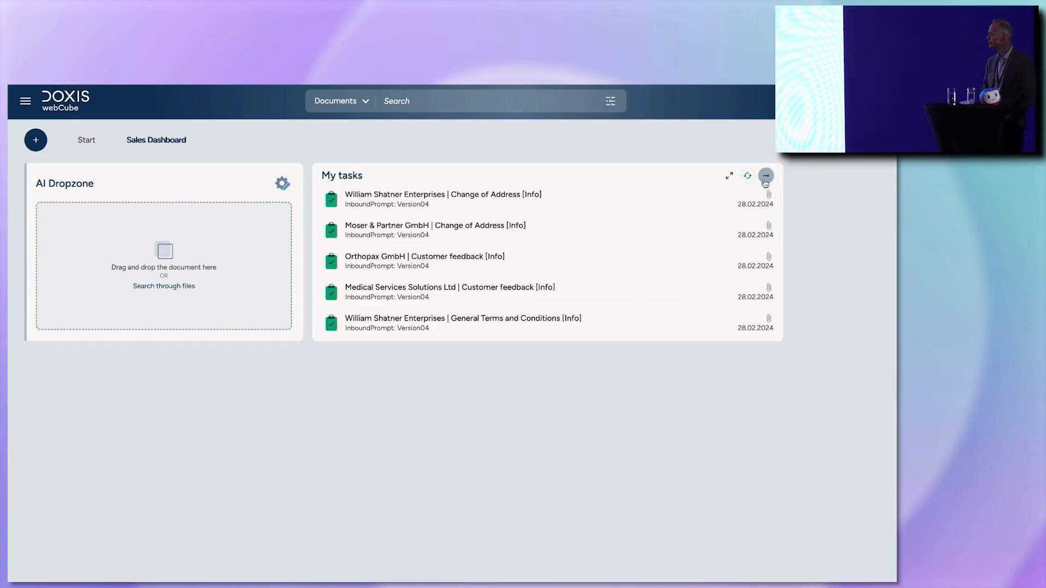
mouse_move(717, 174)
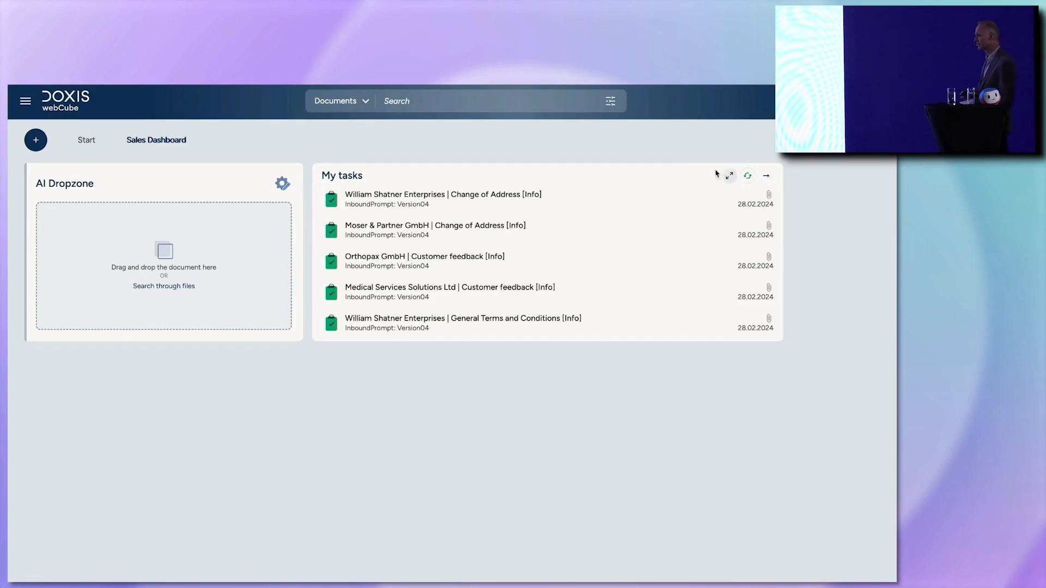
left_click(444, 194)
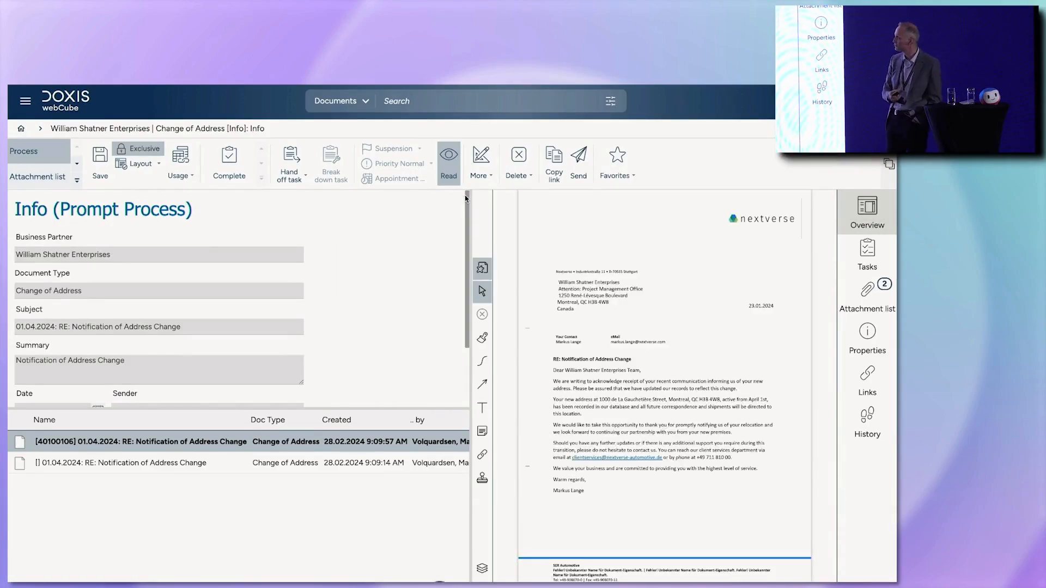
- From the Attachment list's Usage menu, go to the letter in William Shatner Enterprises' General Information folder
left_click(38, 176)
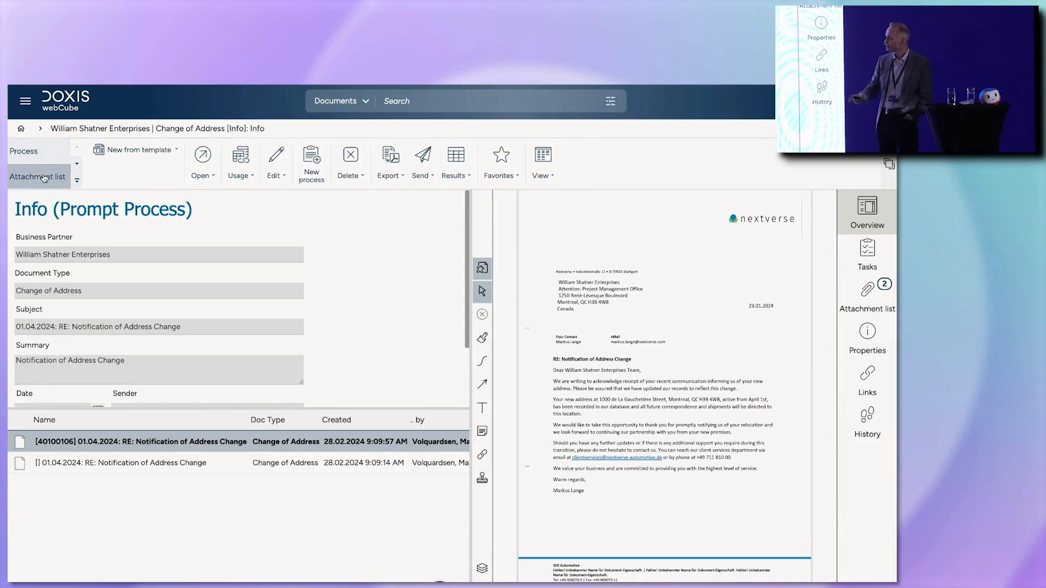
left_click(238, 162)
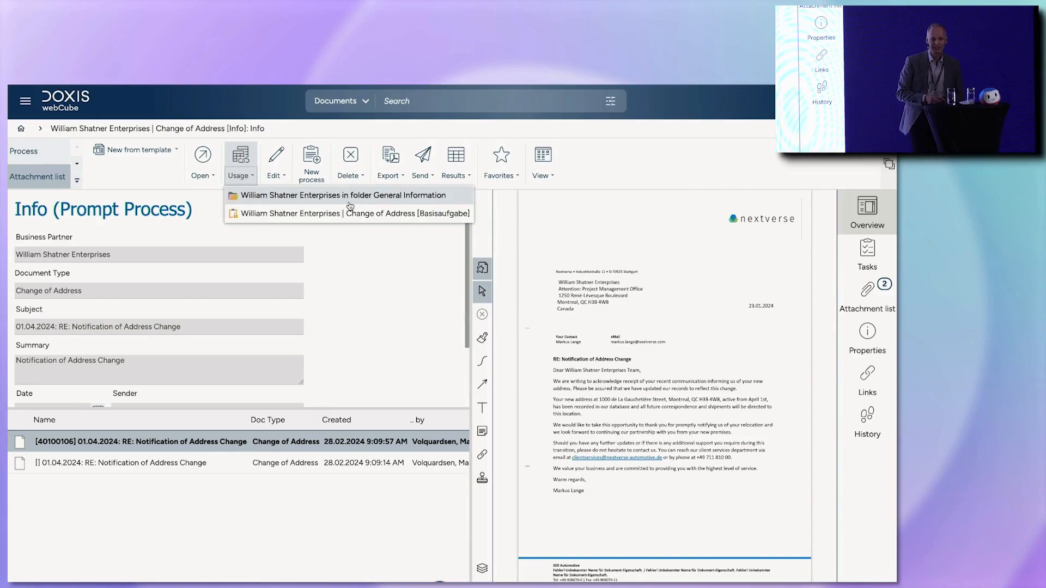
left_click(344, 195)
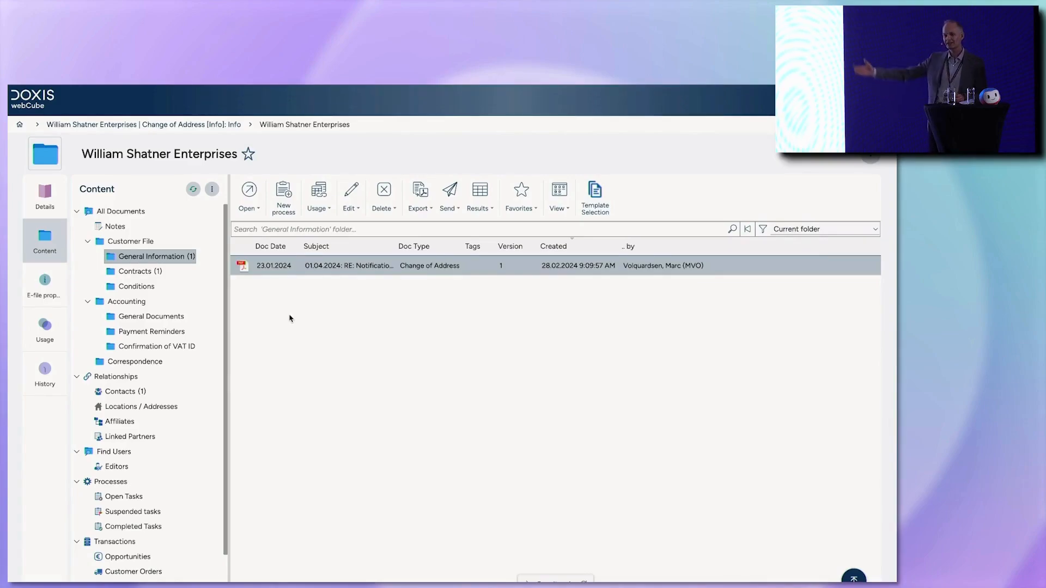
mouse_move(327, 304)
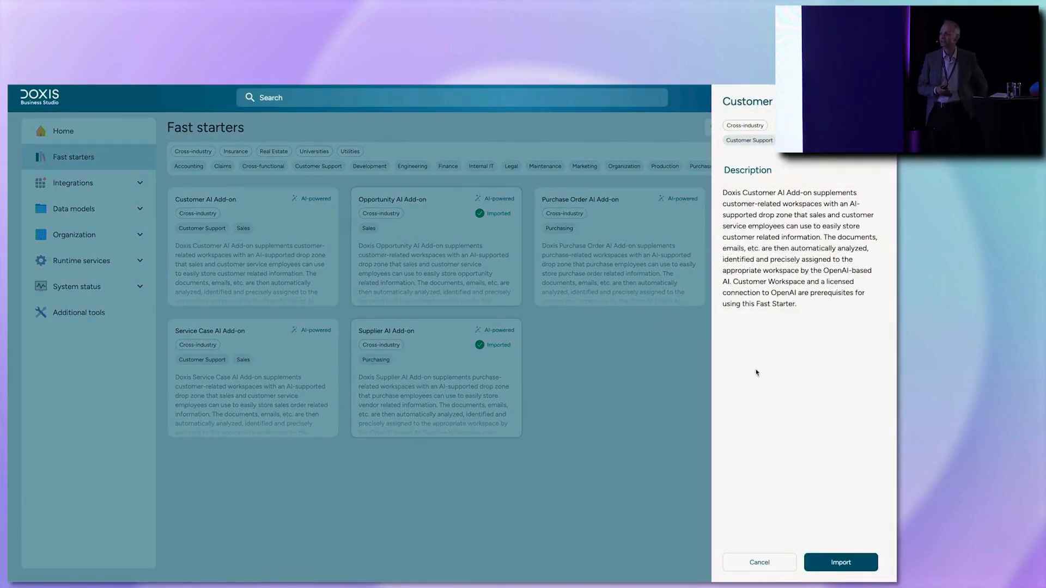
mouse_move(835, 536)
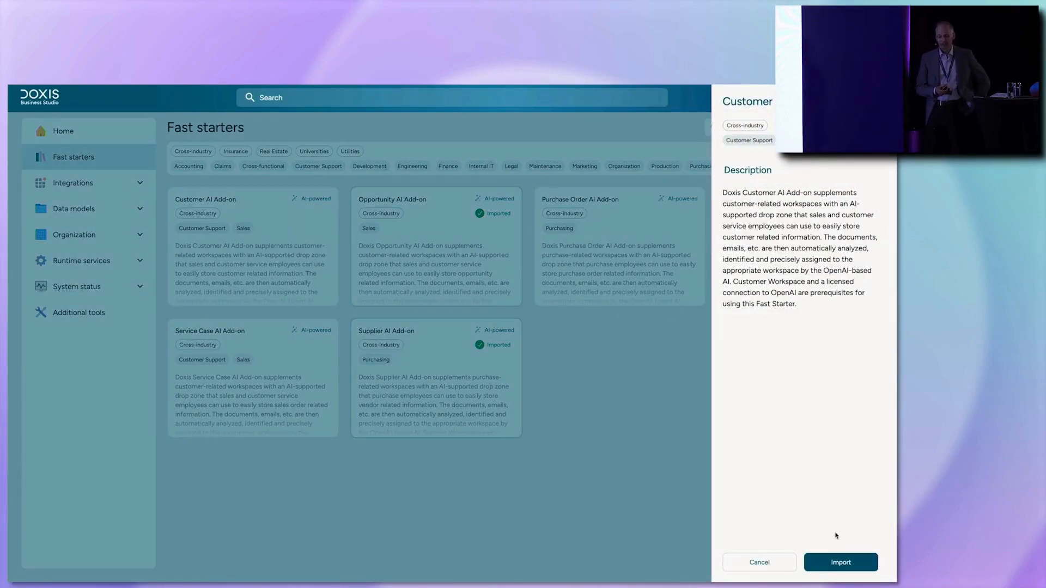
- Import the Customer AI Add-on fast starter and confirm the completion notice
left_click(840, 562)
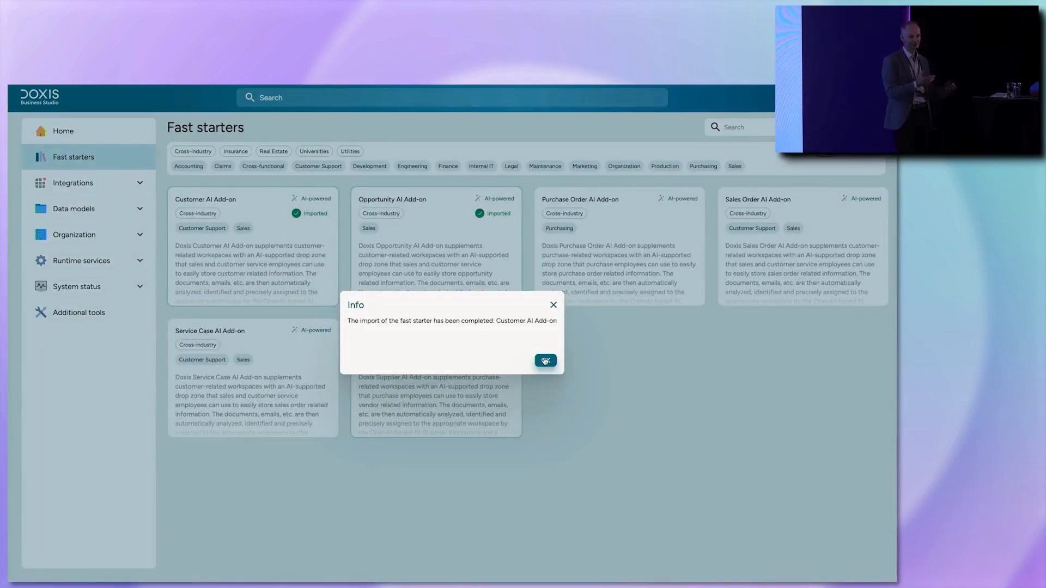
left_click(545, 360)
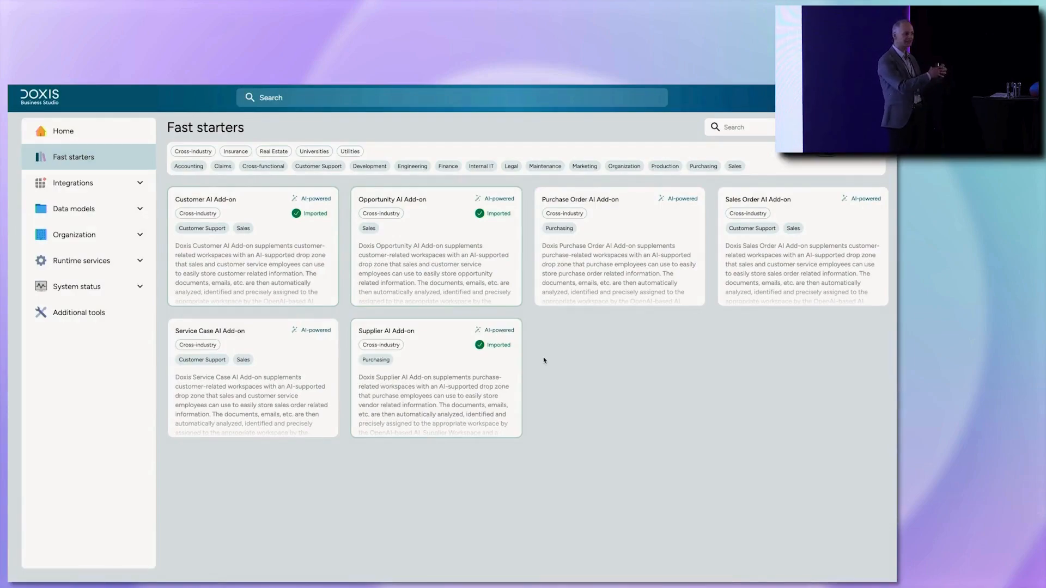